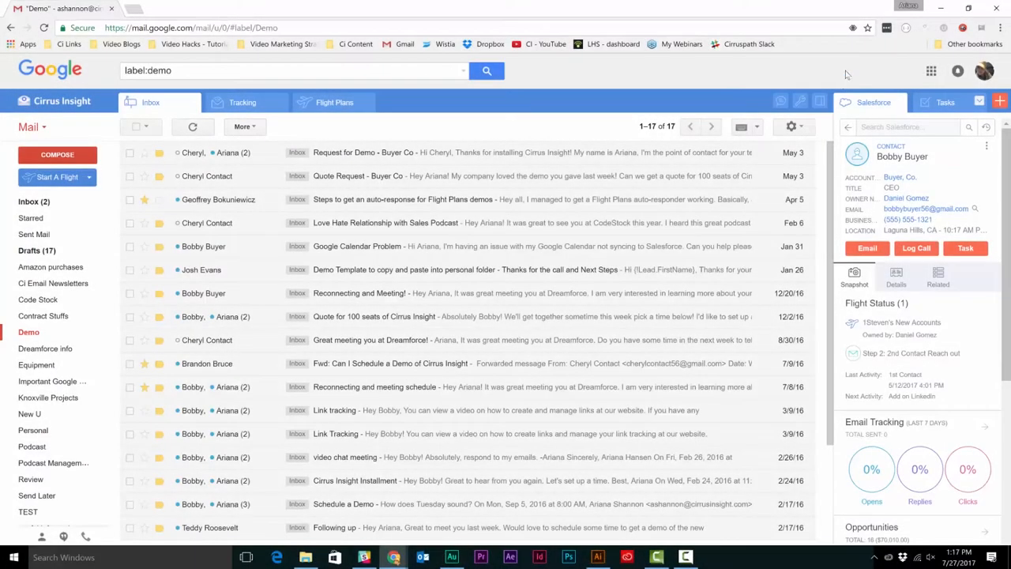
Go to Settings and show the Personal Scheduling Page section under Calendar
click(800, 101)
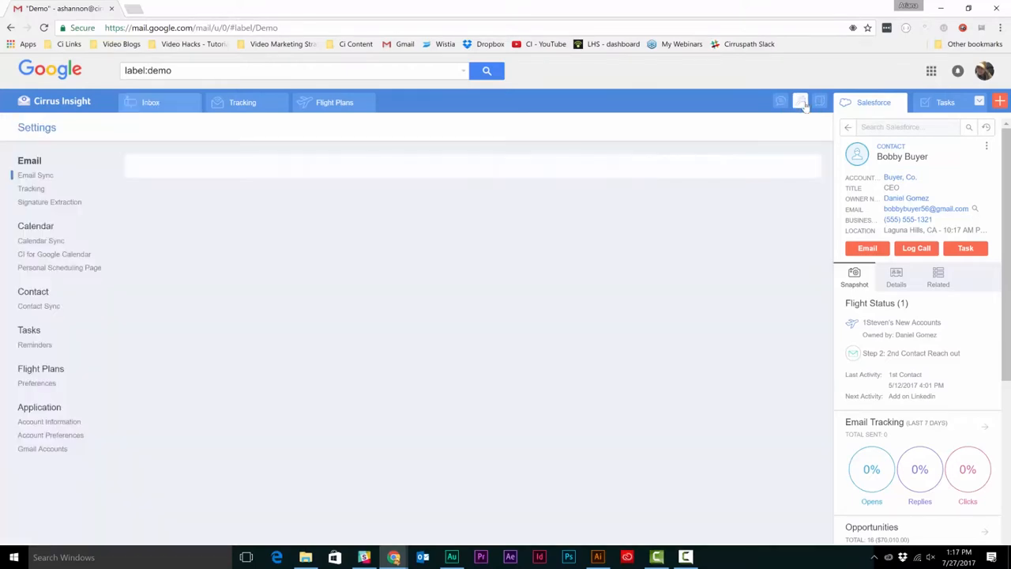
click(28, 162)
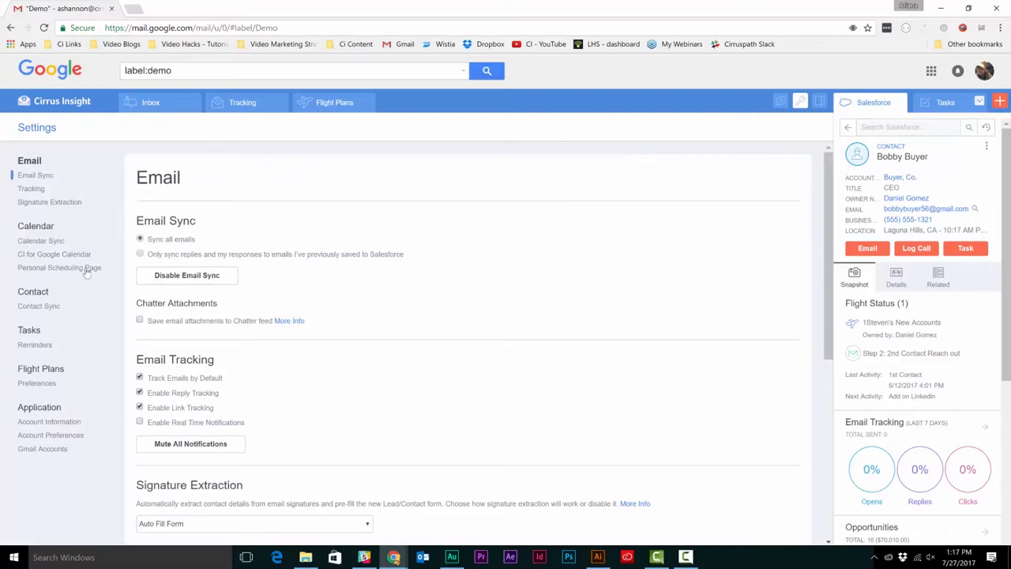
click(60, 267)
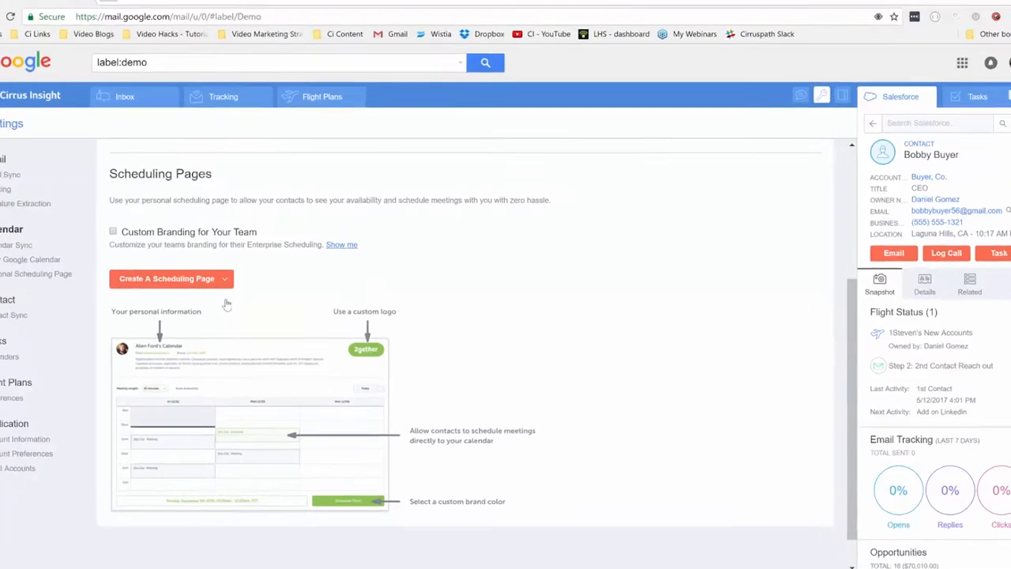
click(168, 279)
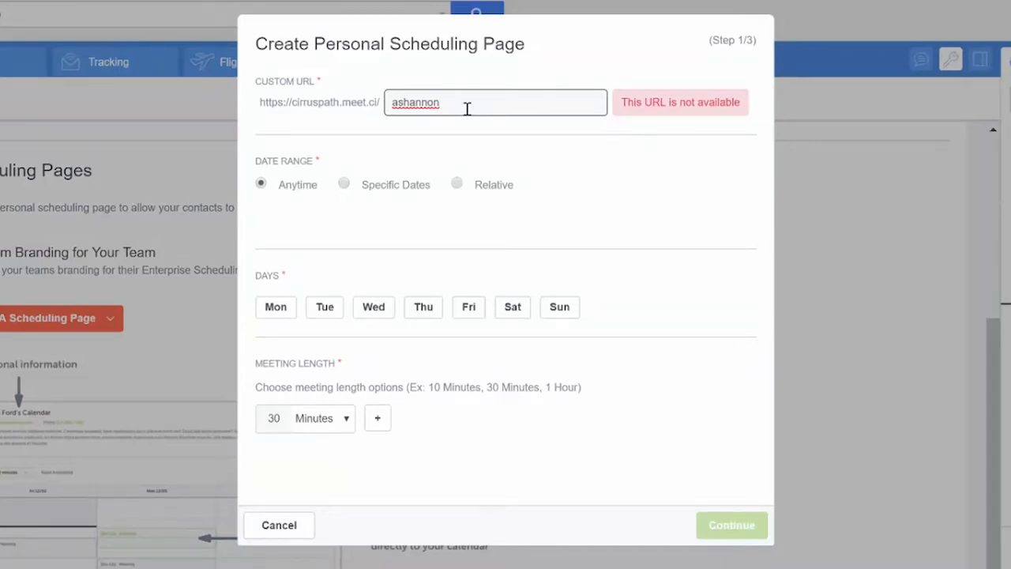
text(Ariana.)
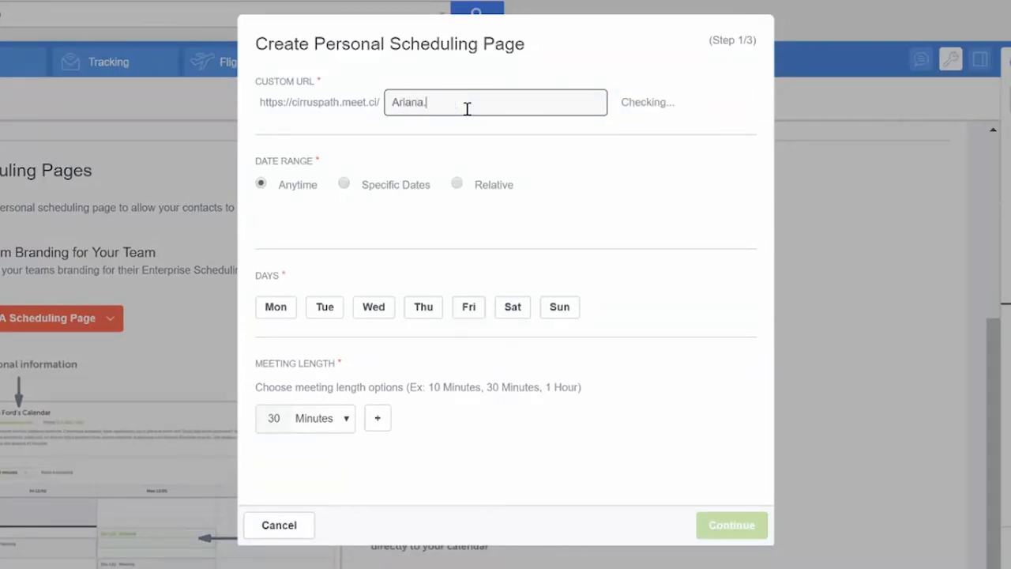
text(Shannon)
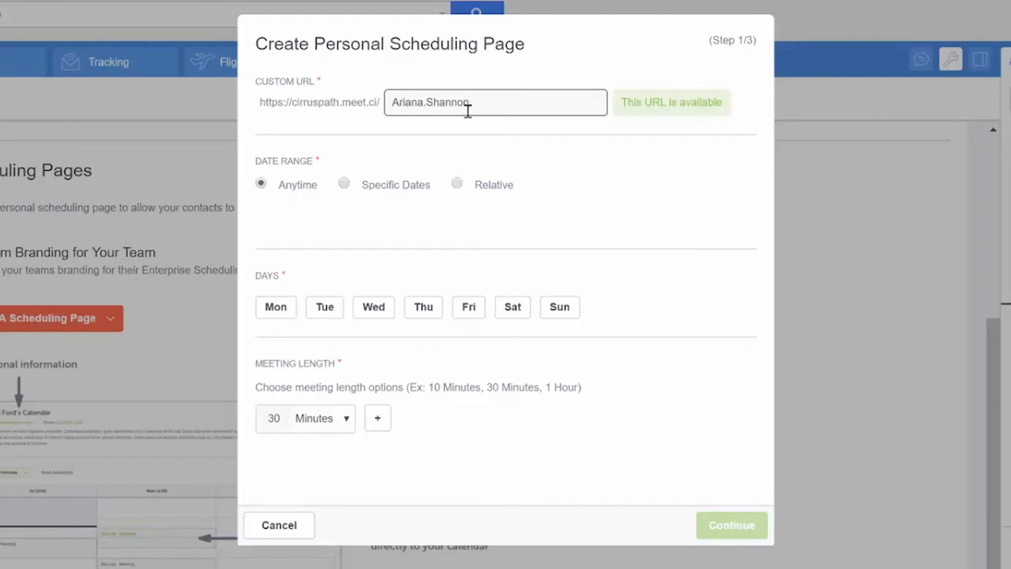
mouse_move(547, 192)
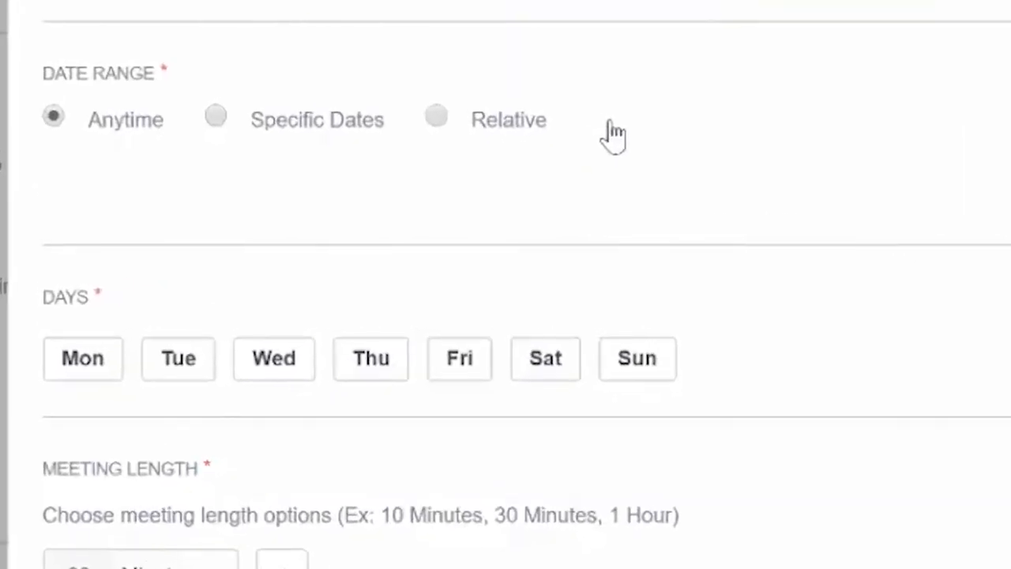
mouse_move(303, 133)
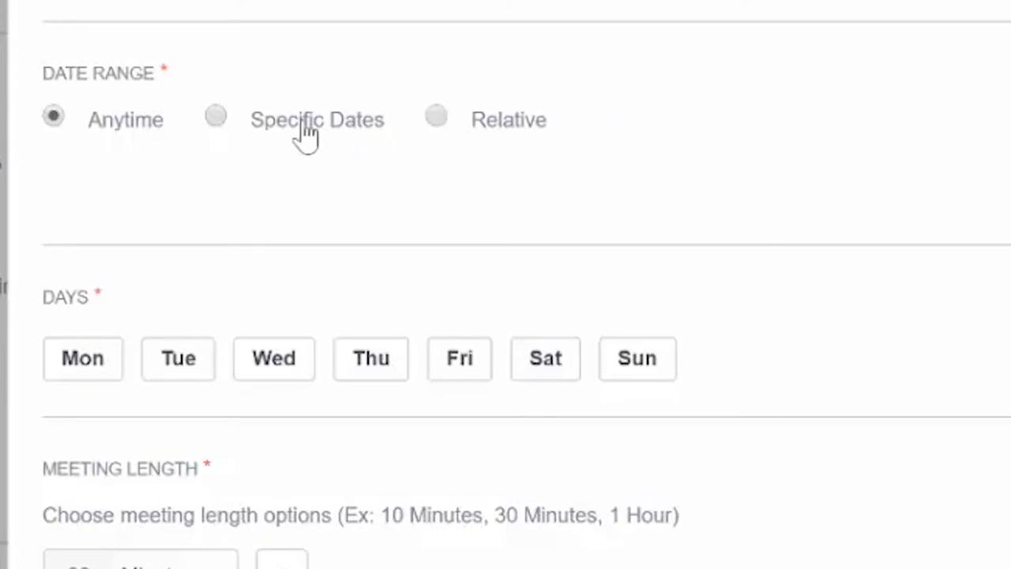
Use a Relative date range from 3 days to 3 weeks ahead on Mon, Tue, Thu, Fri
click(215, 117)
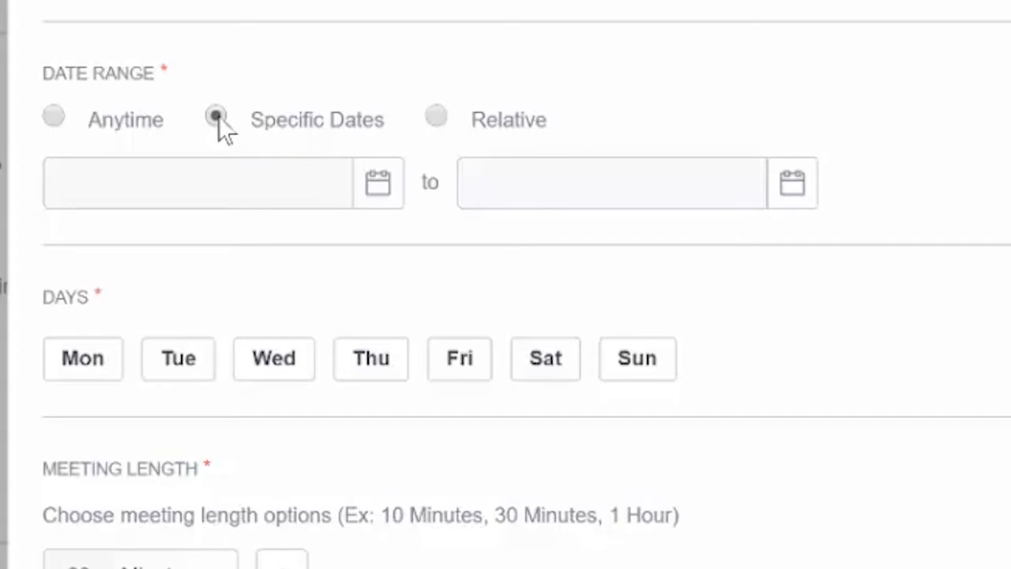
mouse_move(456, 126)
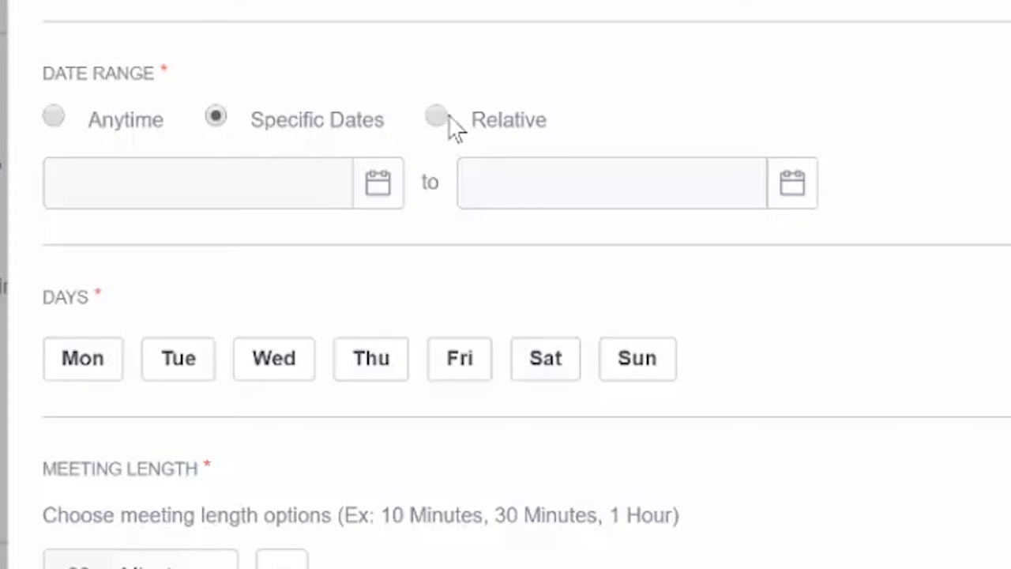
click(436, 117)
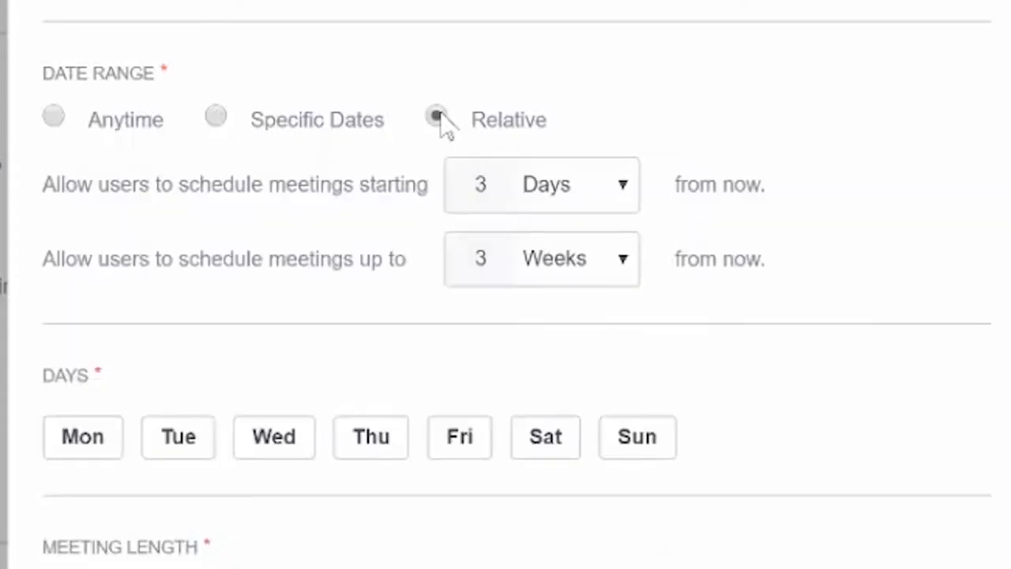
click(436, 117)
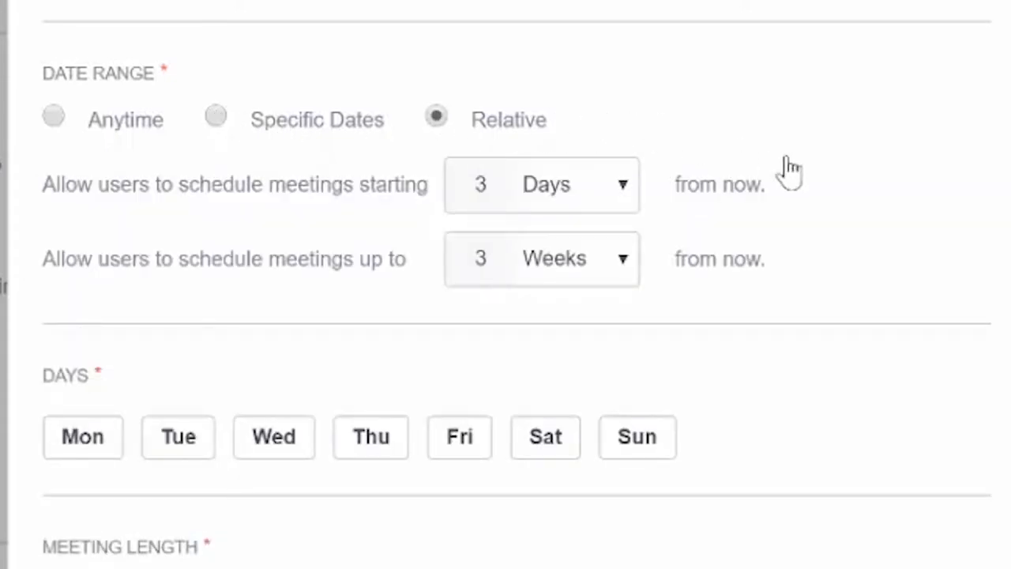
mouse_move(806, 177)
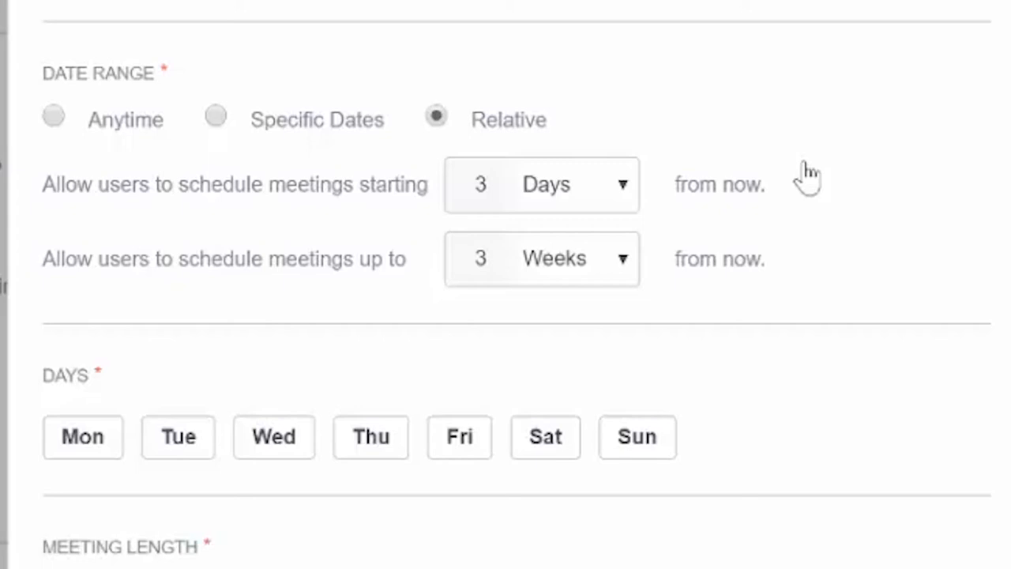
mouse_move(670, 260)
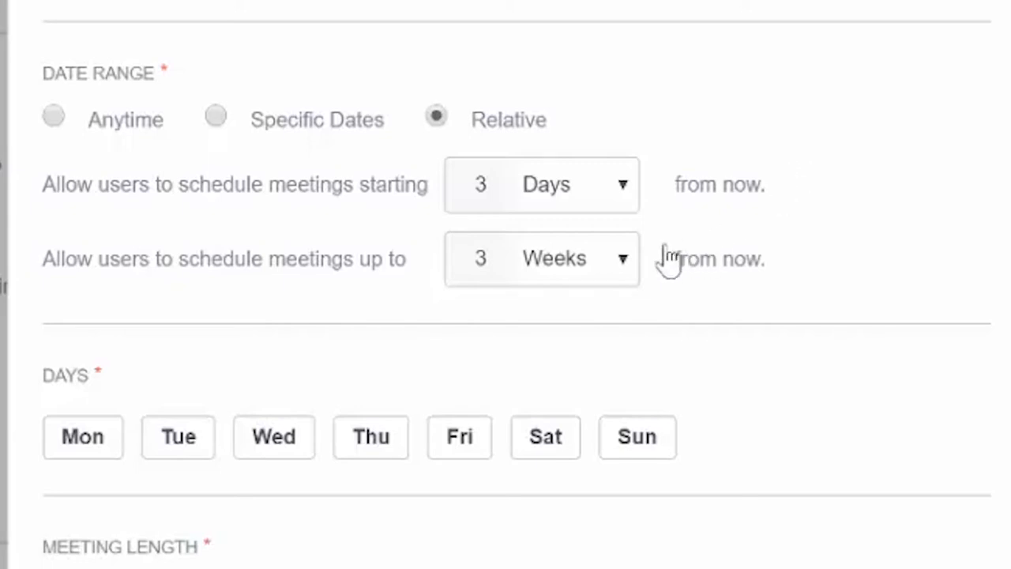
click(577, 259)
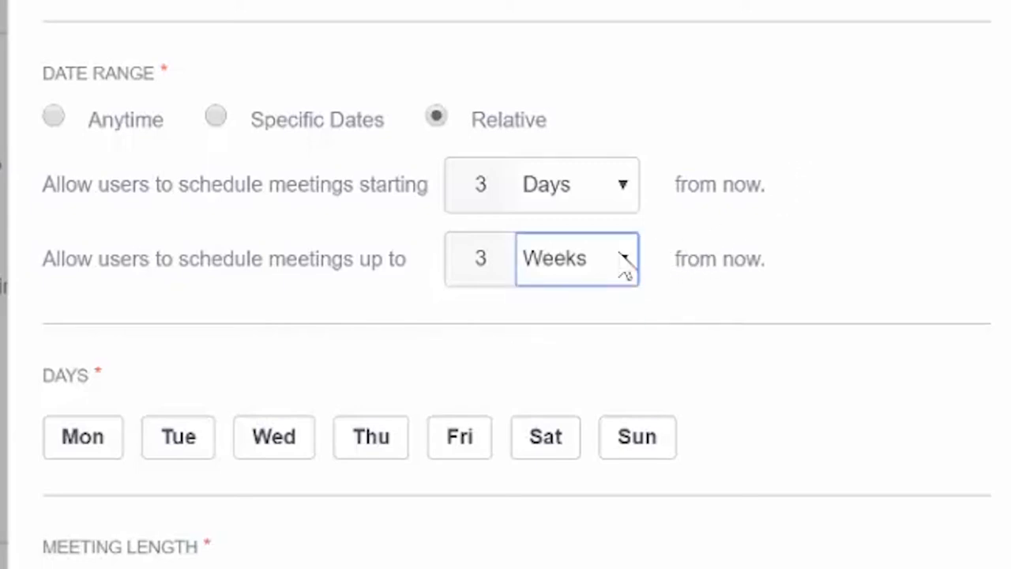
mouse_move(387, 281)
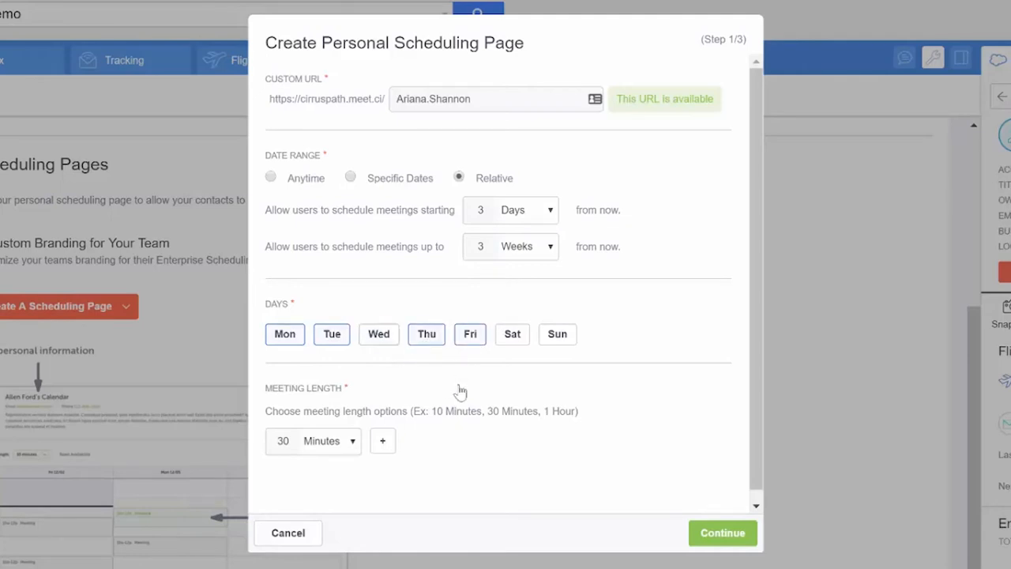
Add meeting lengths of 15 minutes and 1 hour alongside 30 minutes, then continue to step 2
scroll(up, 3)
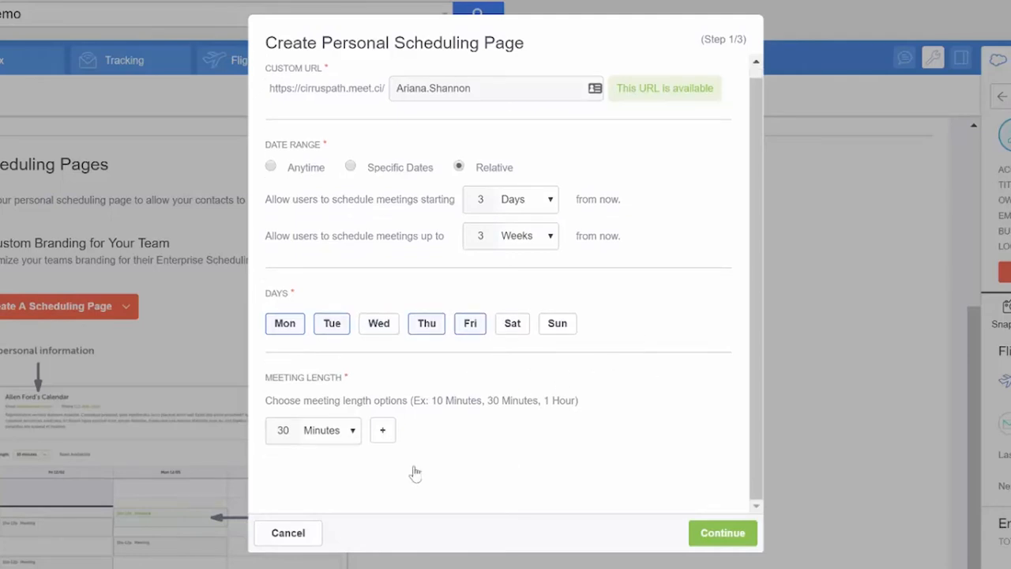
click(383, 430)
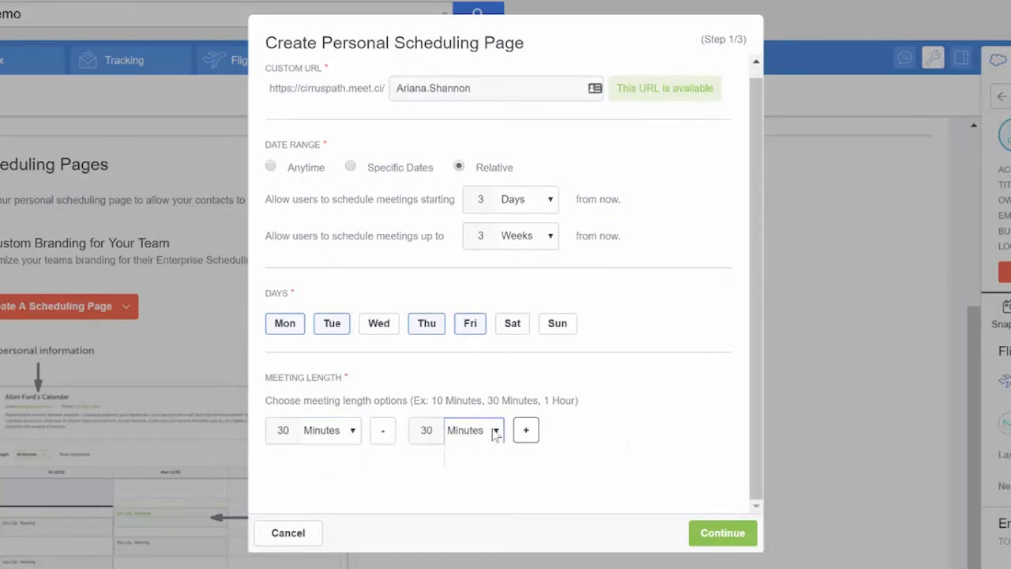
click(525, 430)
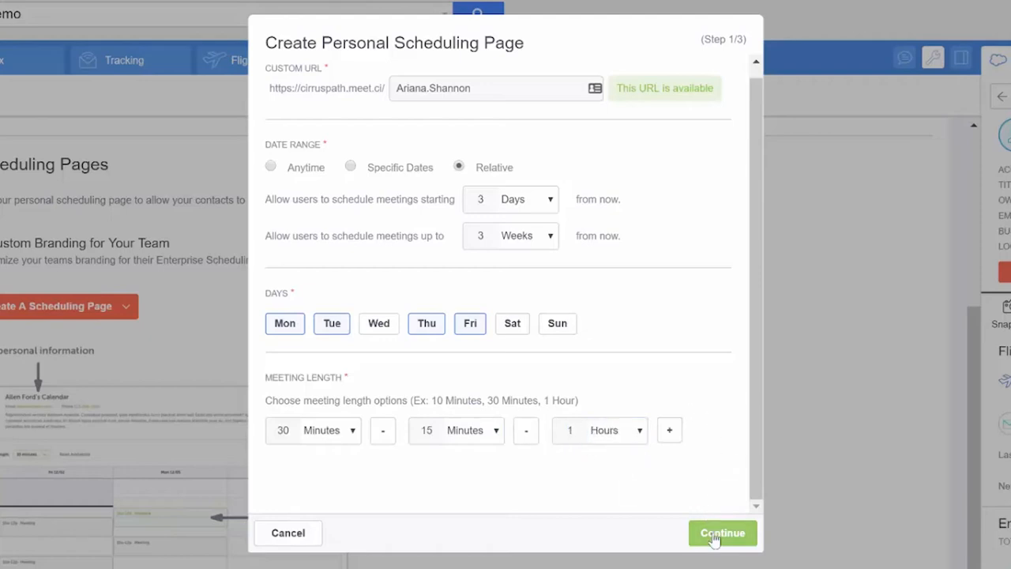
click(720, 533)
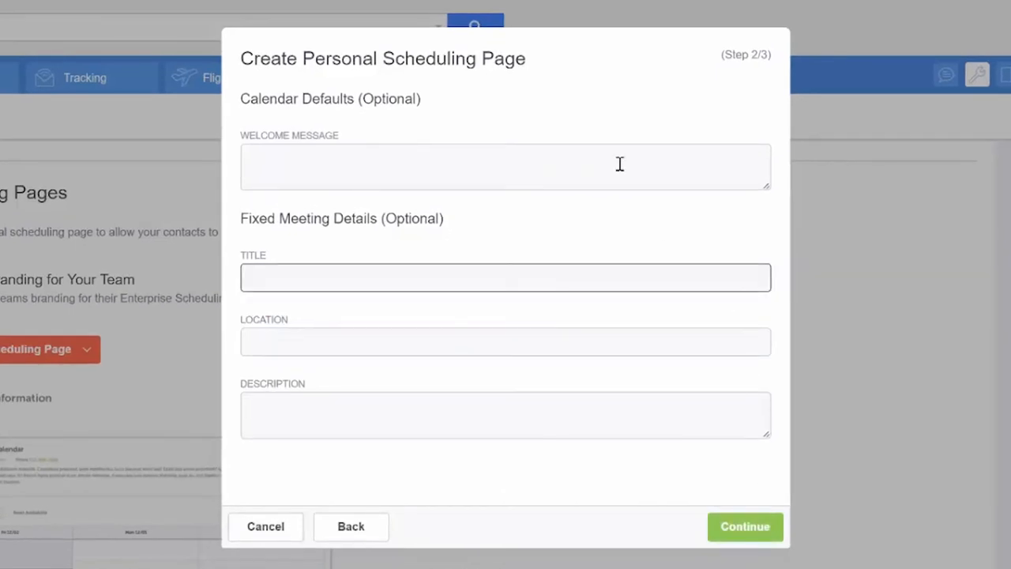
Enter a 'Hey there!' welcome message and the title 'Ariana's Calendar Availability', then continue to step 3
click(506, 166)
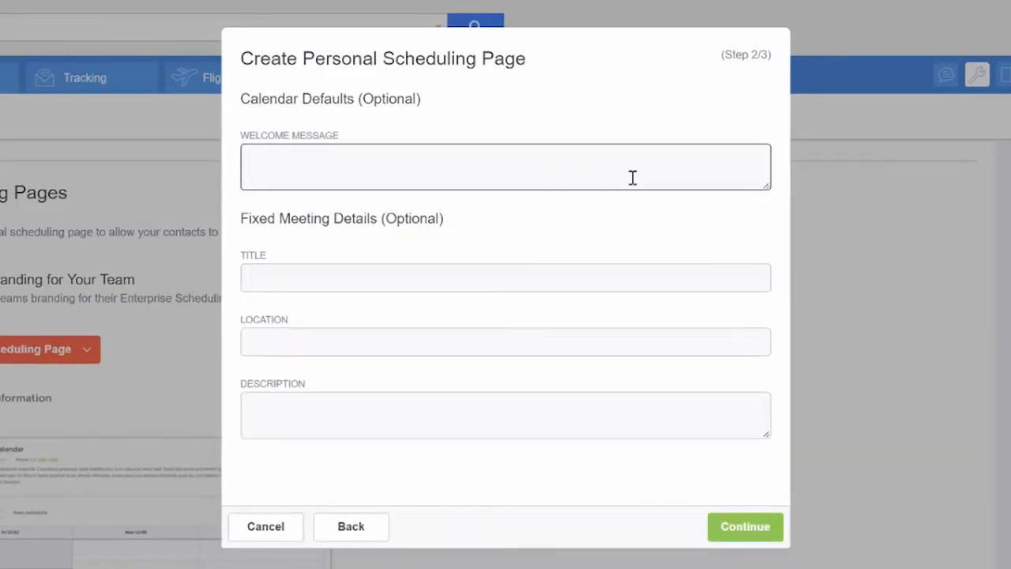
text(Hey there! I'd love to schedule a time with you to meet up. Please click one of the times)
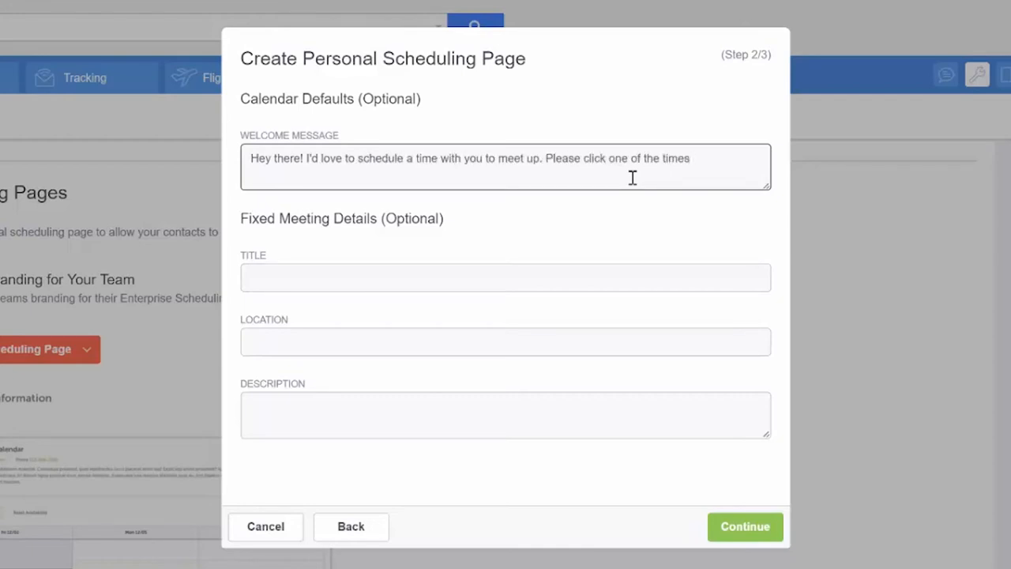
text(below and)
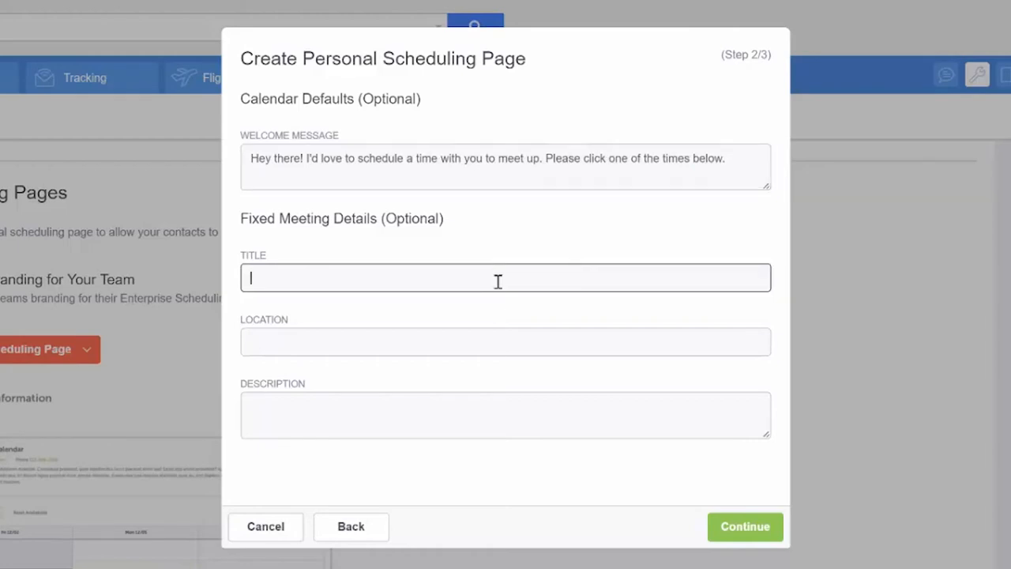
text(Ariana's)
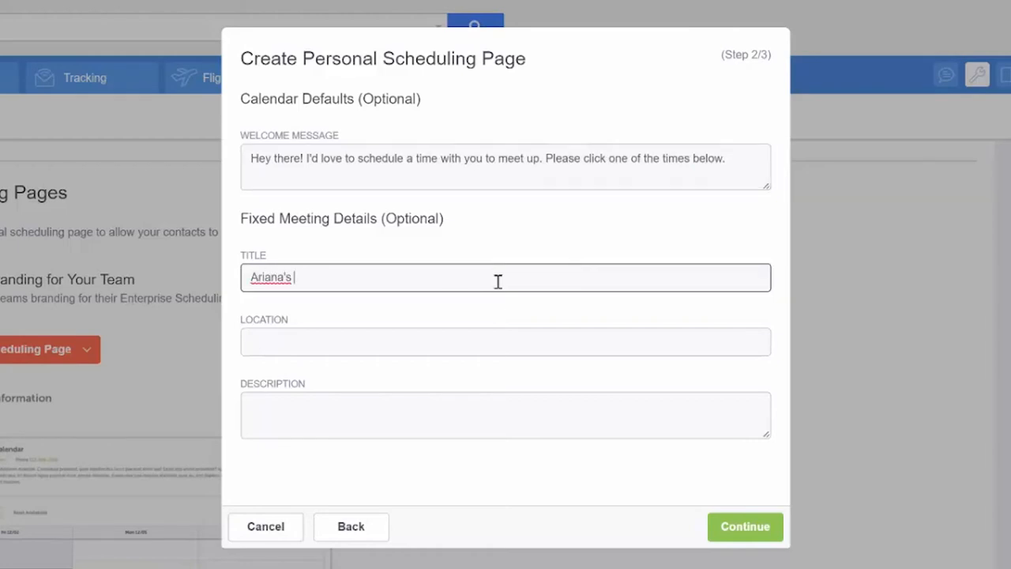
text(C)
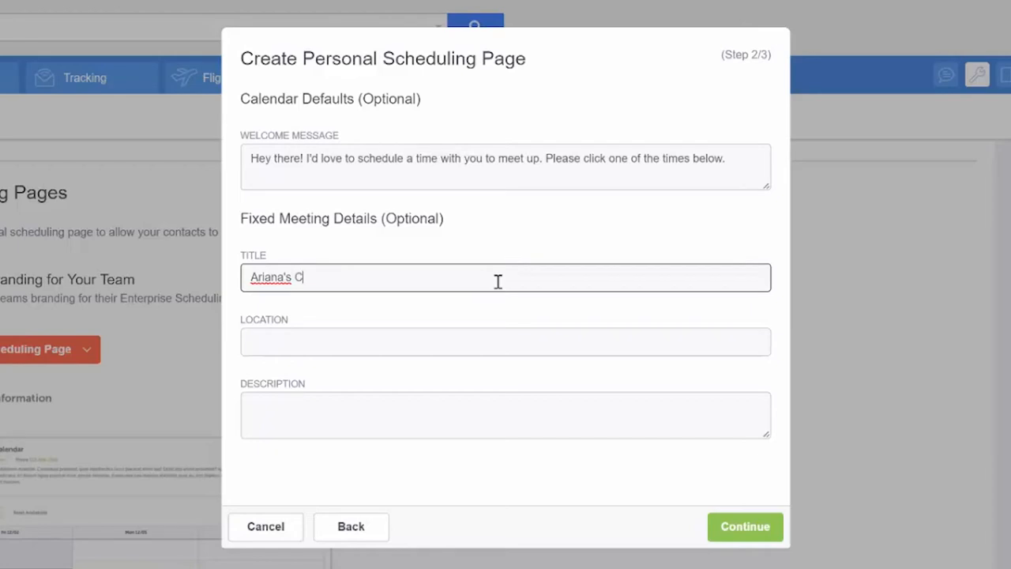
text(alendar Availability)
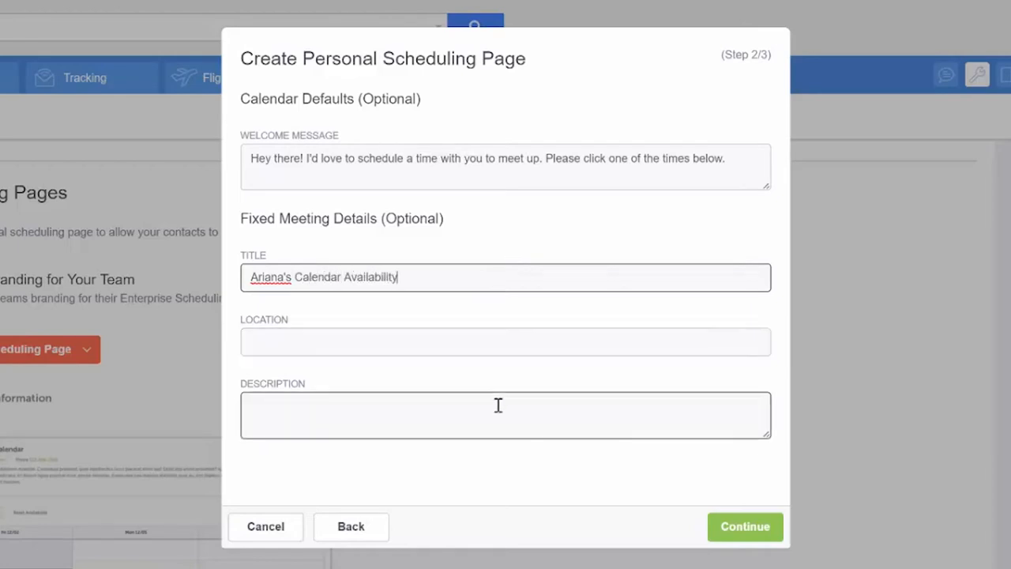
click(743, 526)
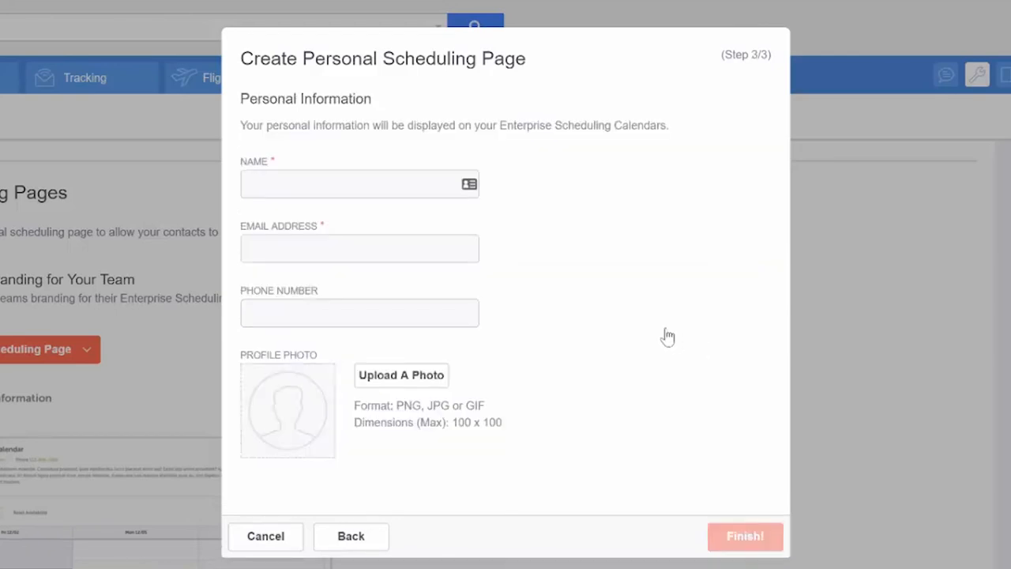
text(Ariana Shannon)
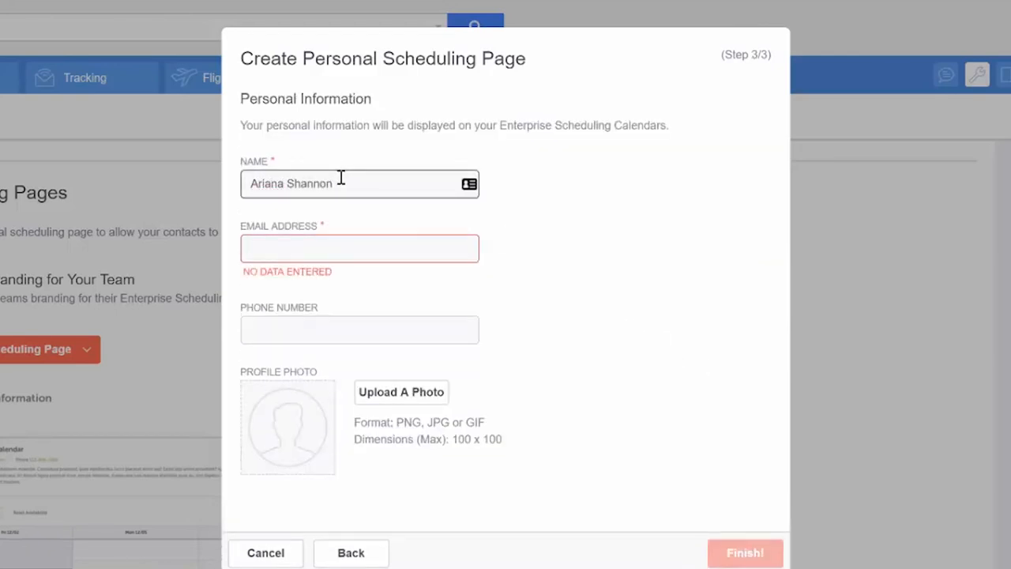
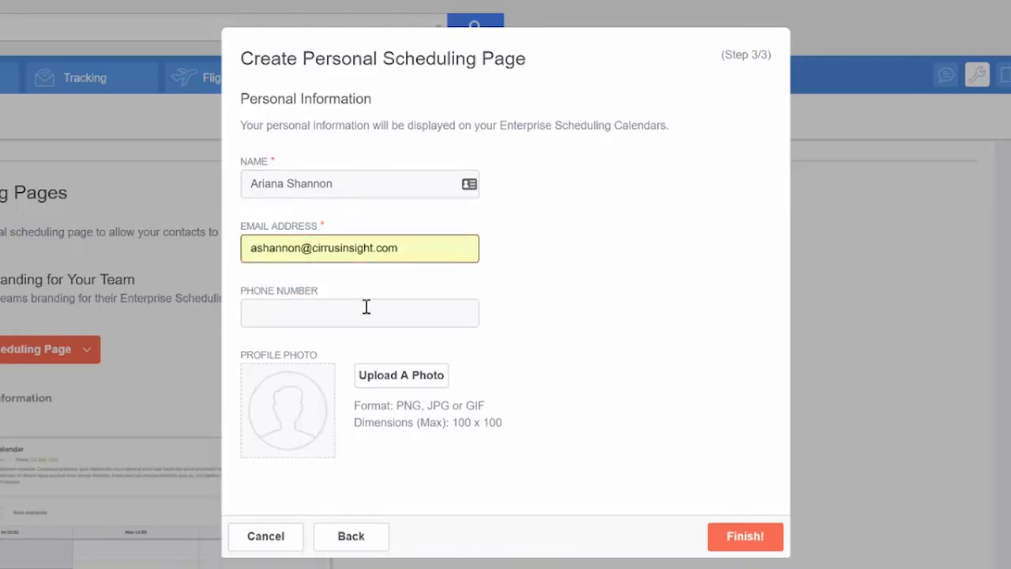
click(360, 313)
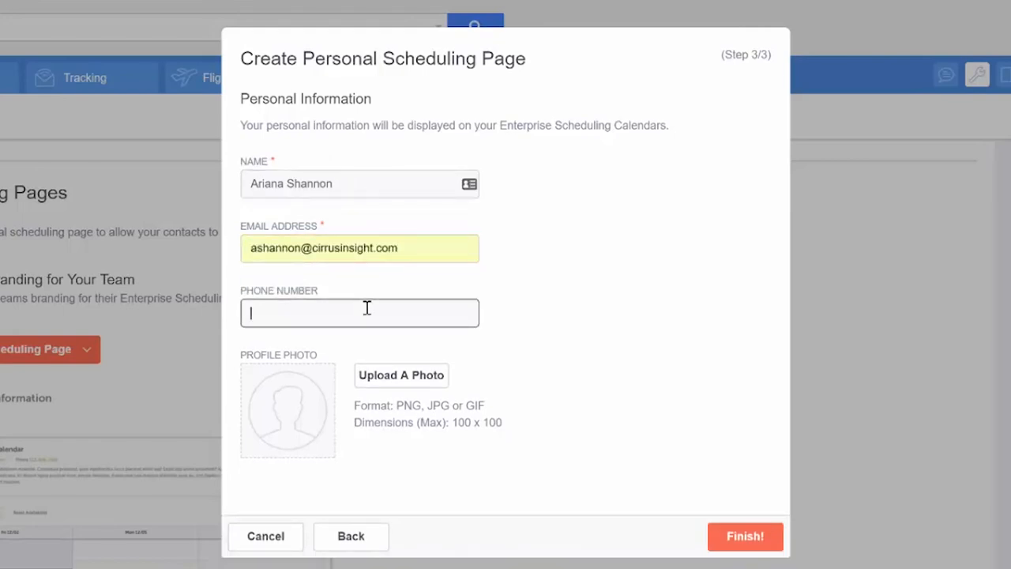
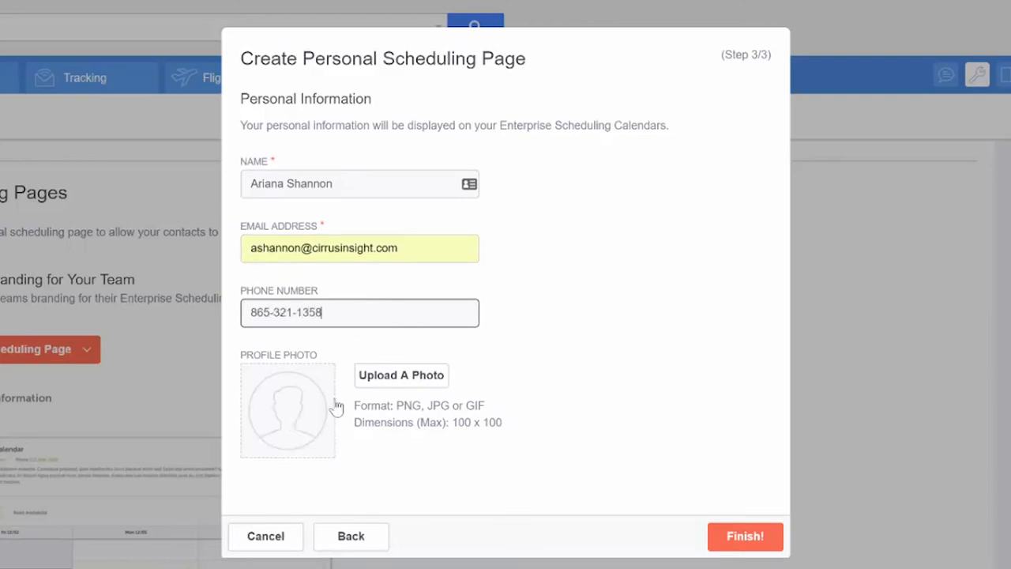
mouse_move(743, 535)
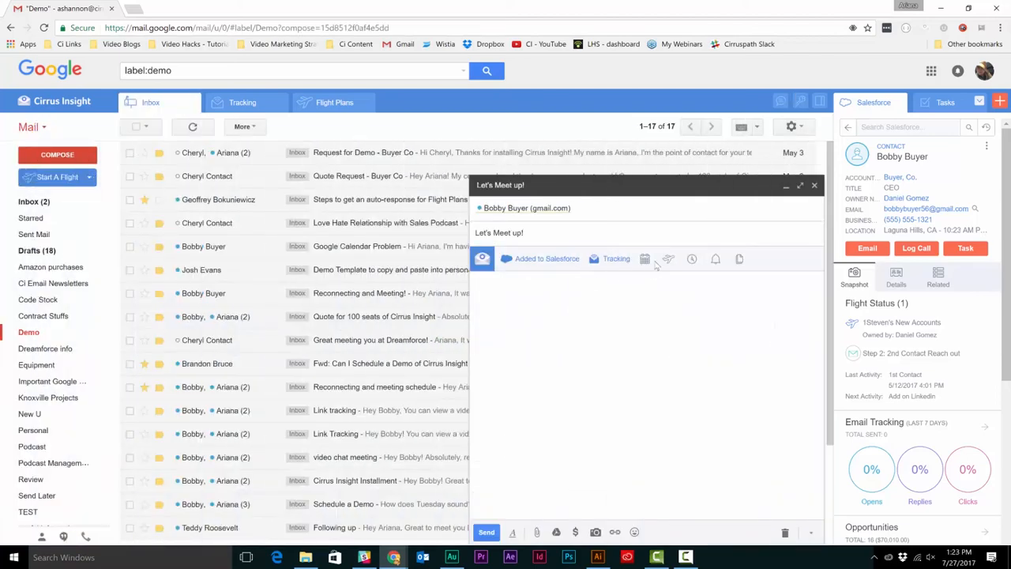
Insert the scheduling link, write the coffee invitation about the Flight Plan, and open the link in a new tab
click(645, 260)
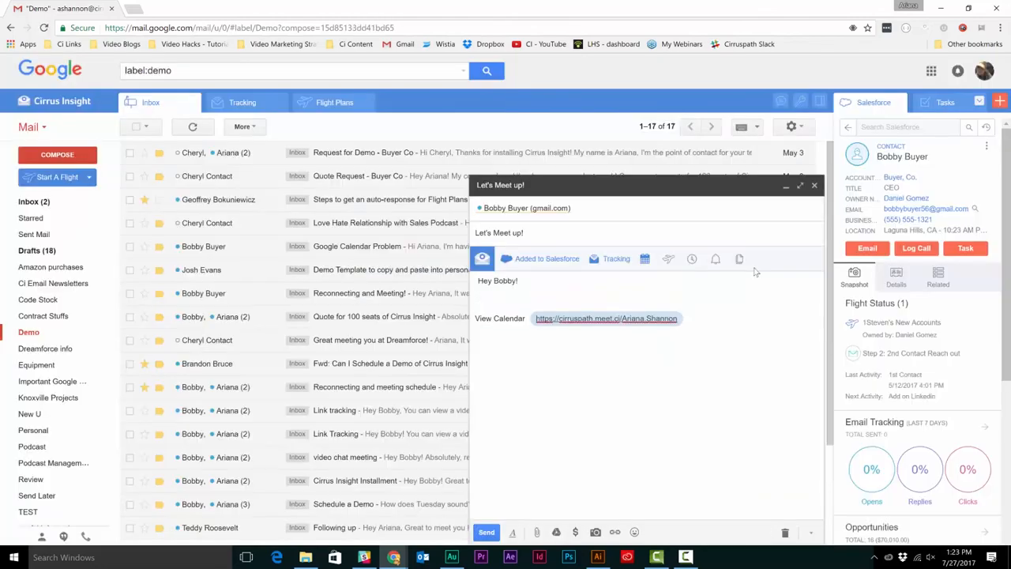
text(Let's grab coffee this week so I can go over the Flight Plan information you wi)
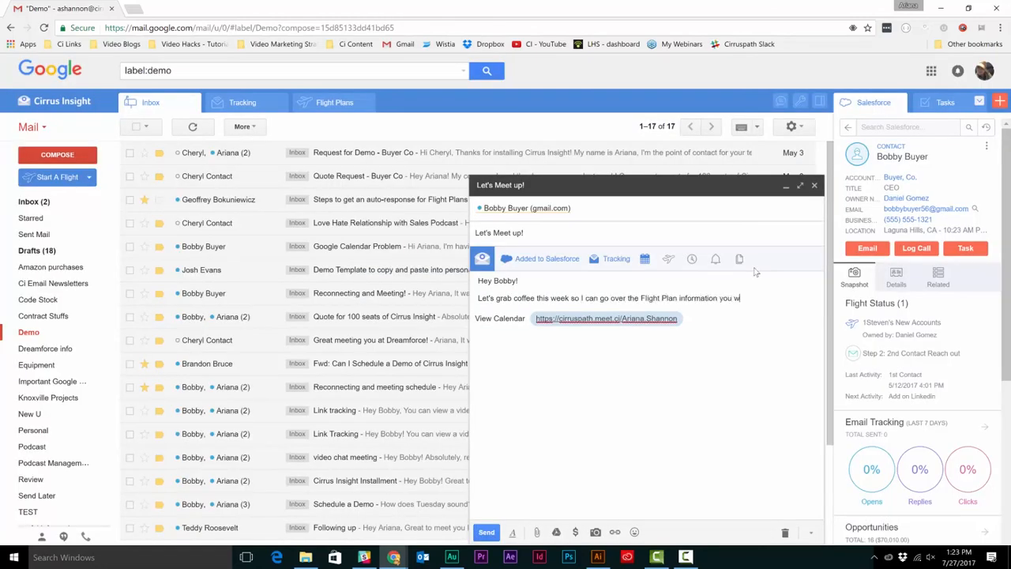
right_click(607, 318)
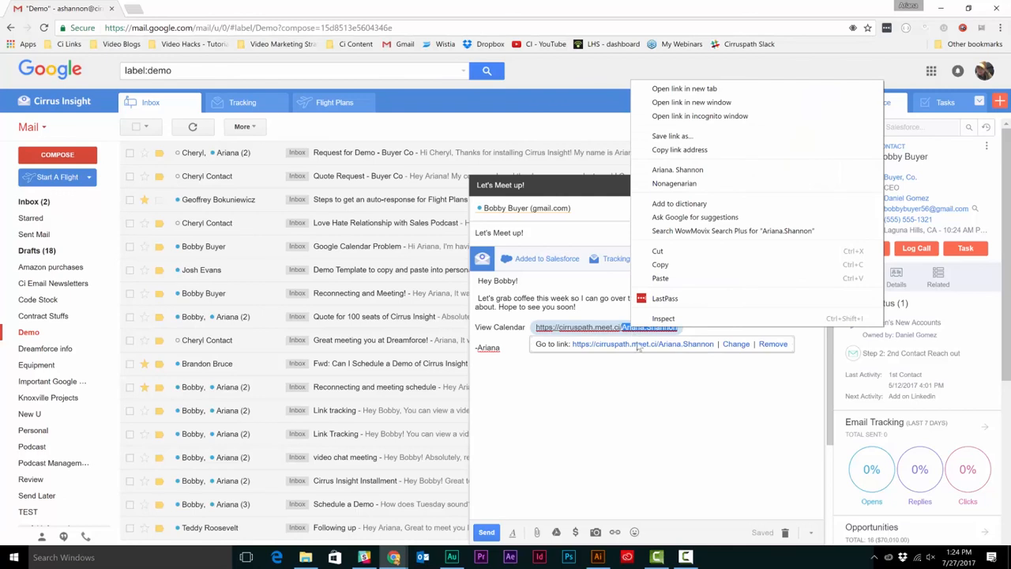
click(684, 88)
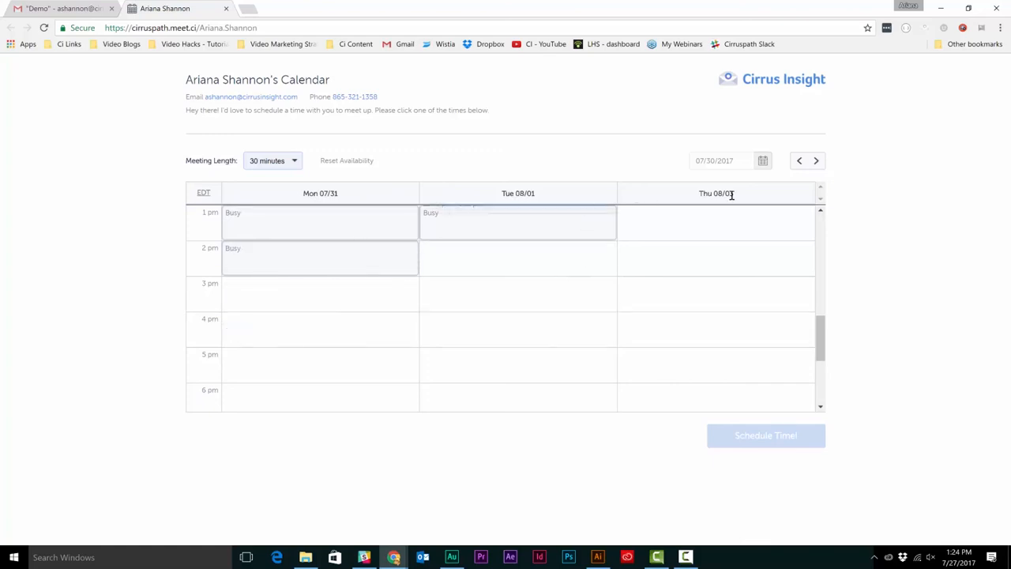
Pick the Tue 08/01 10:00–10:30am slot and choose Schedule Time!
scroll(up, 3)
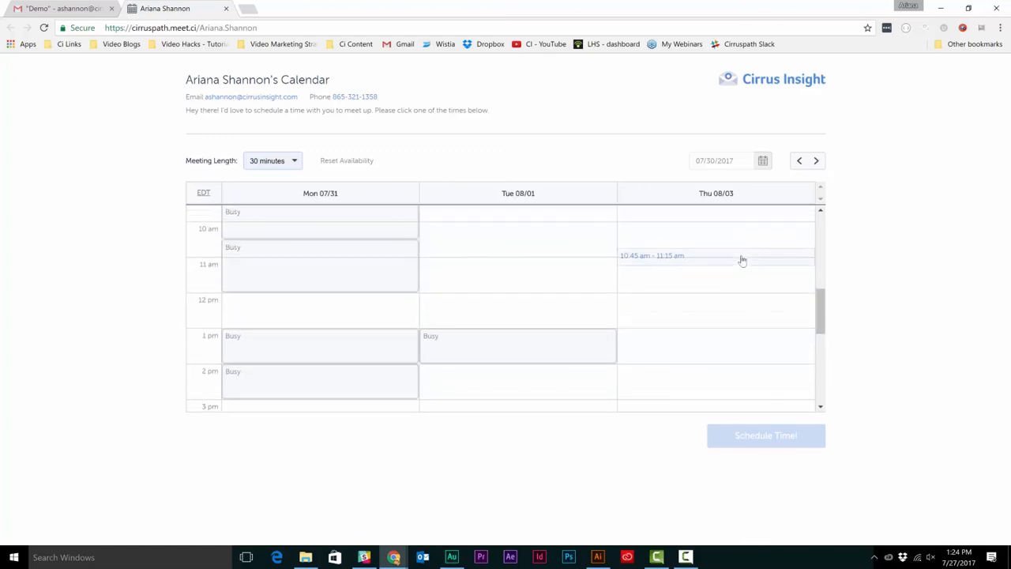
click(518, 285)
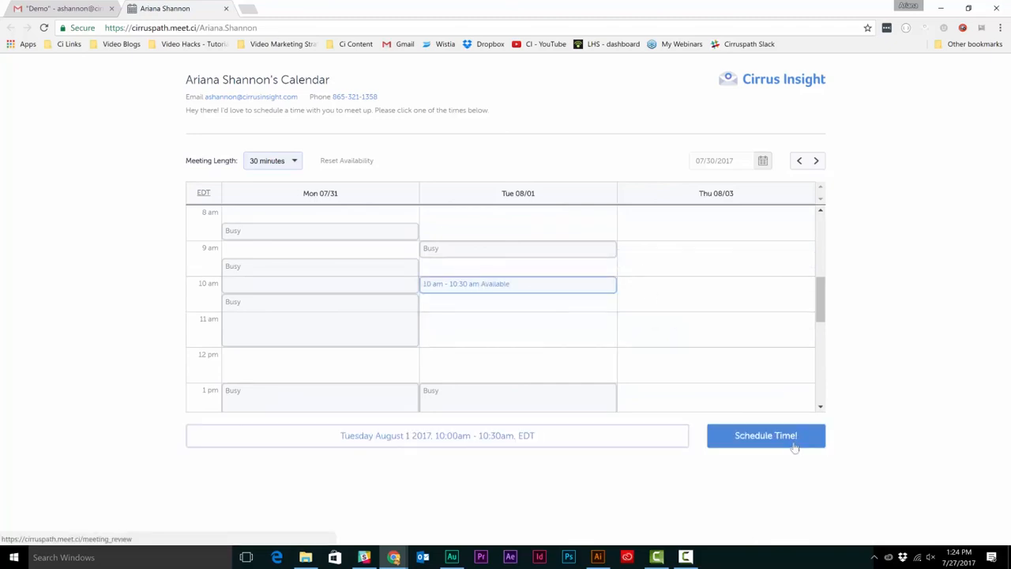
click(765, 436)
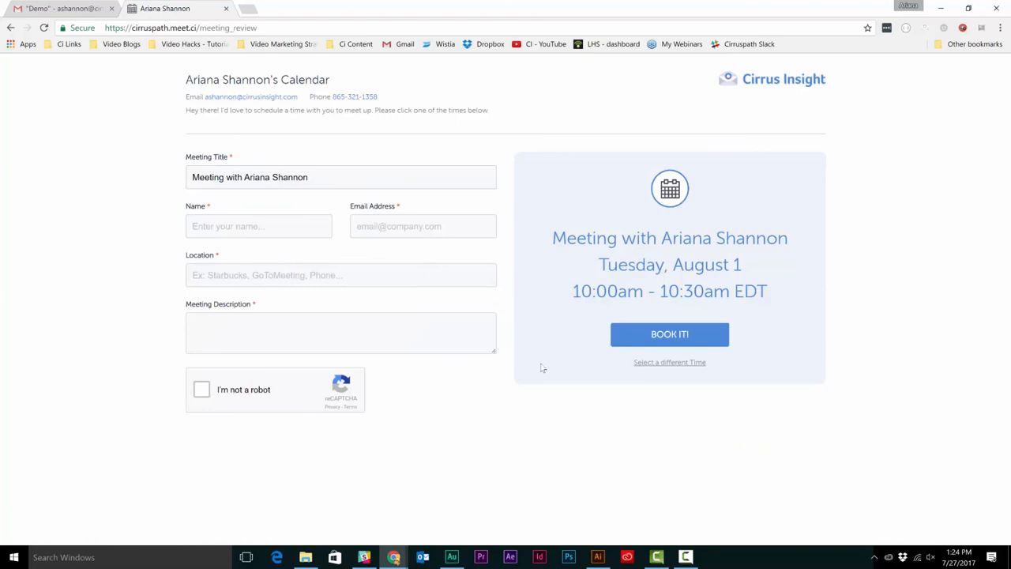
text(Bobby)
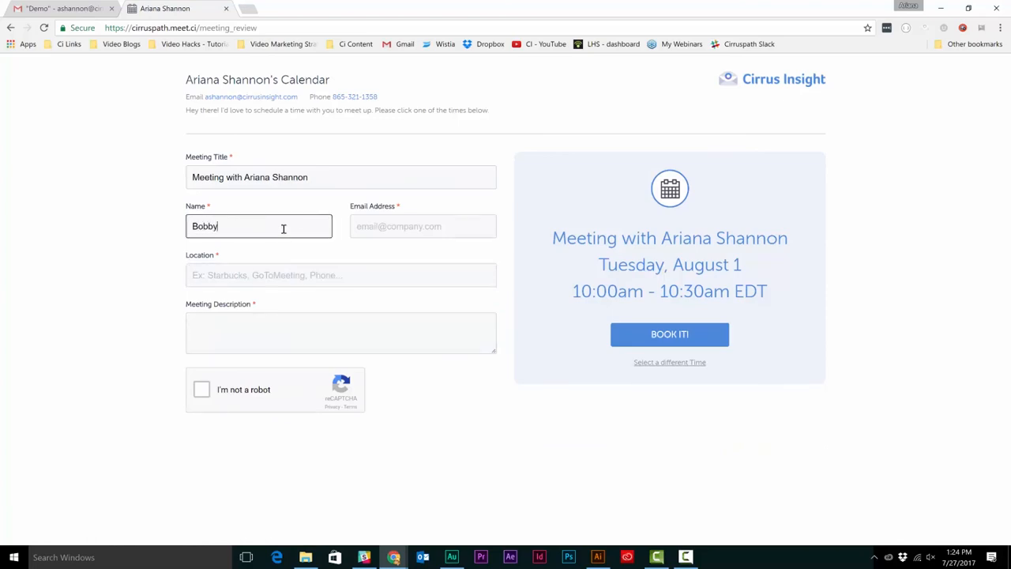
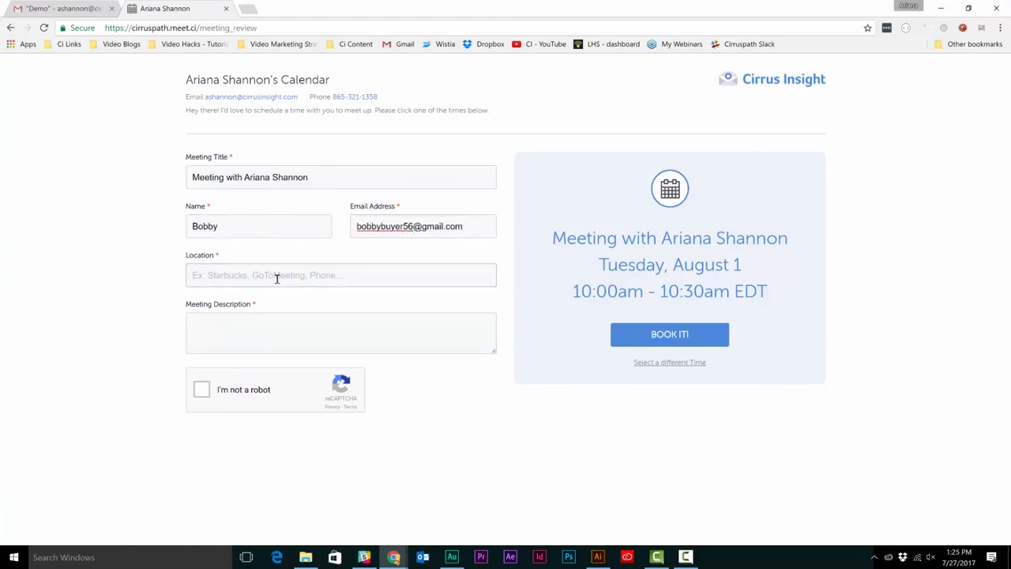
text(Starbu)
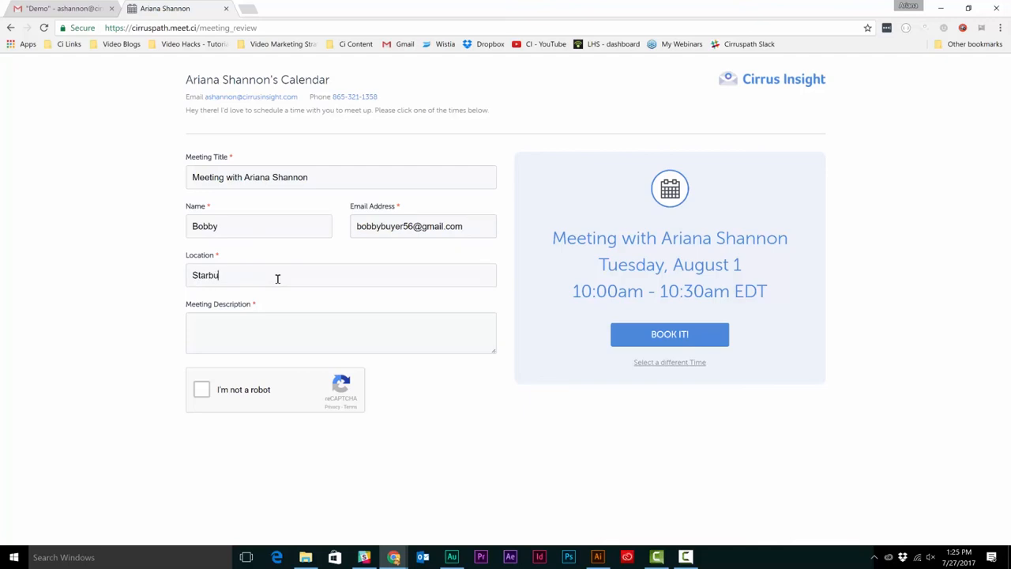